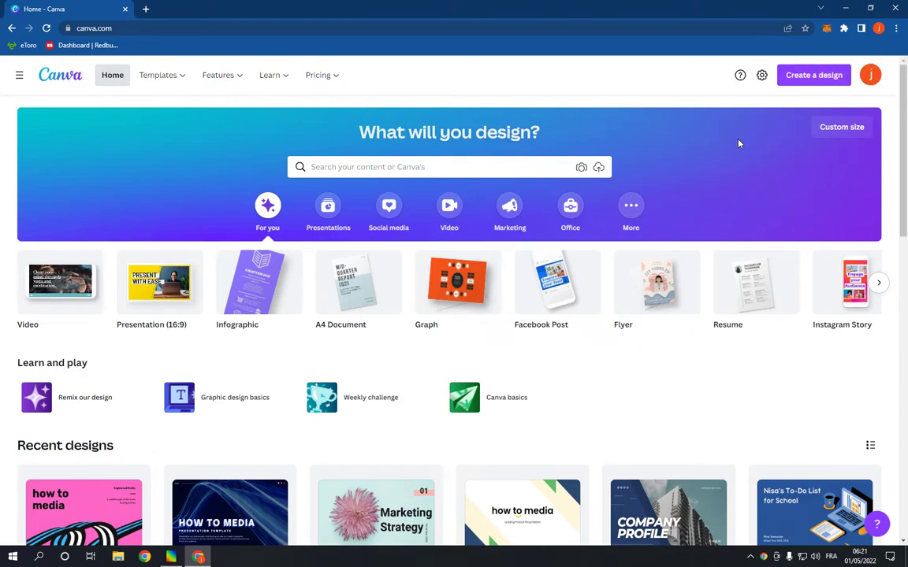
mouse_move(741, 146)
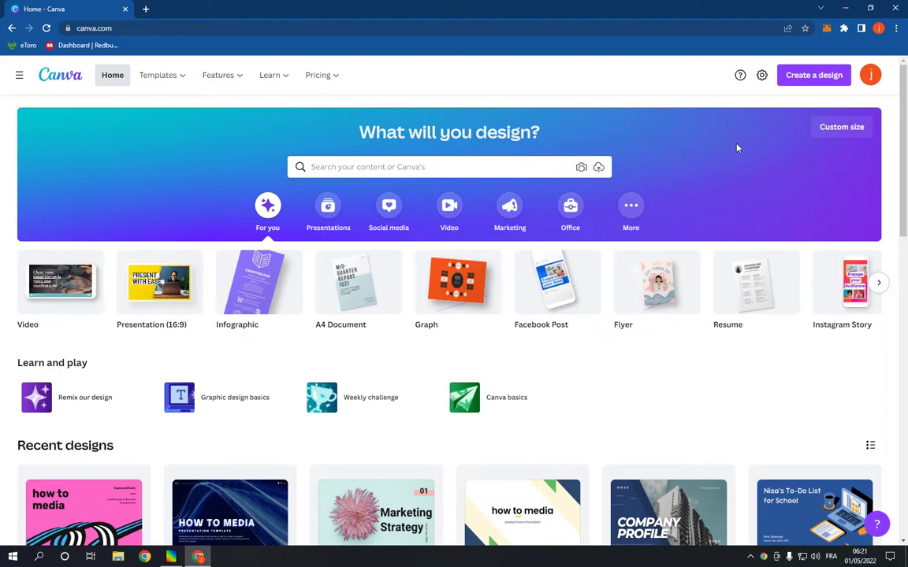
mouse_move(518, 96)
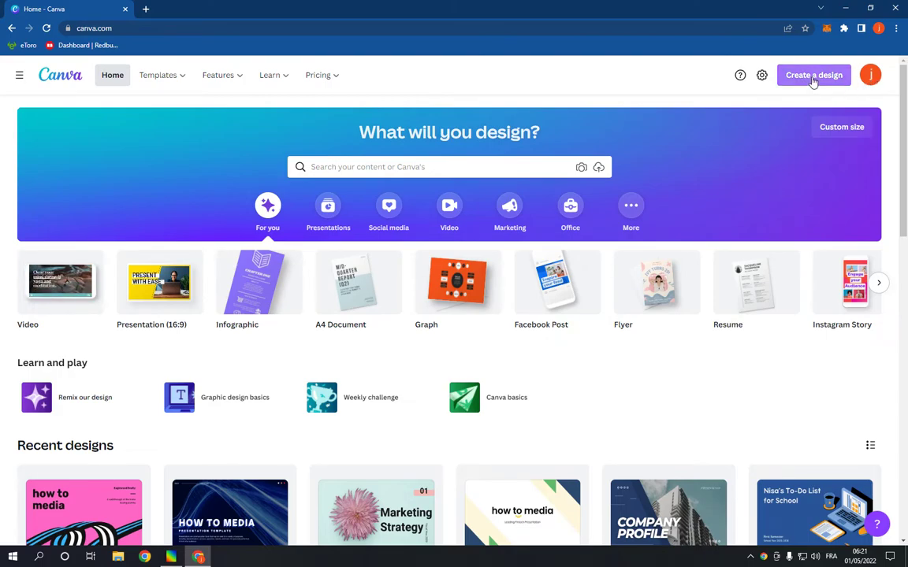
- Search 'logo' from Create a design and start a new blank Logo design
type("logo")
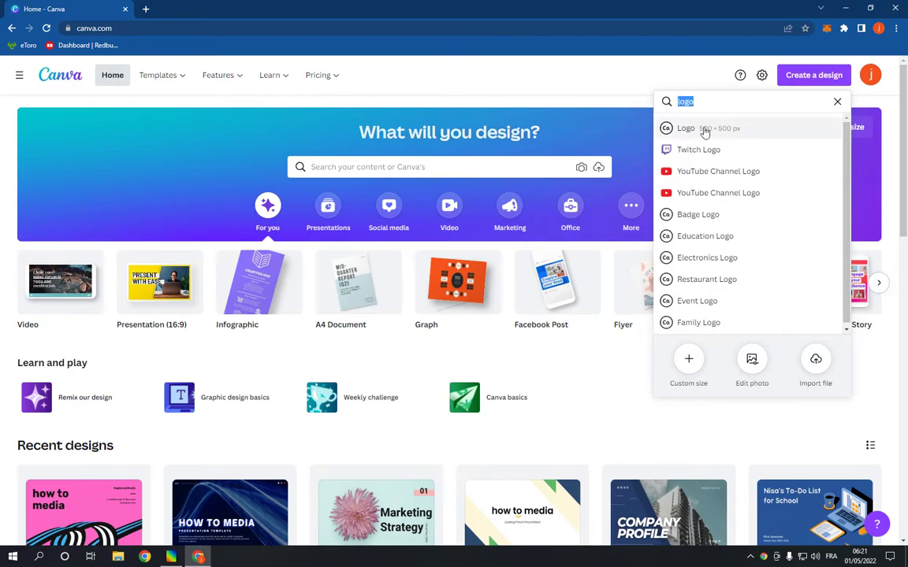
left_click(683, 127)
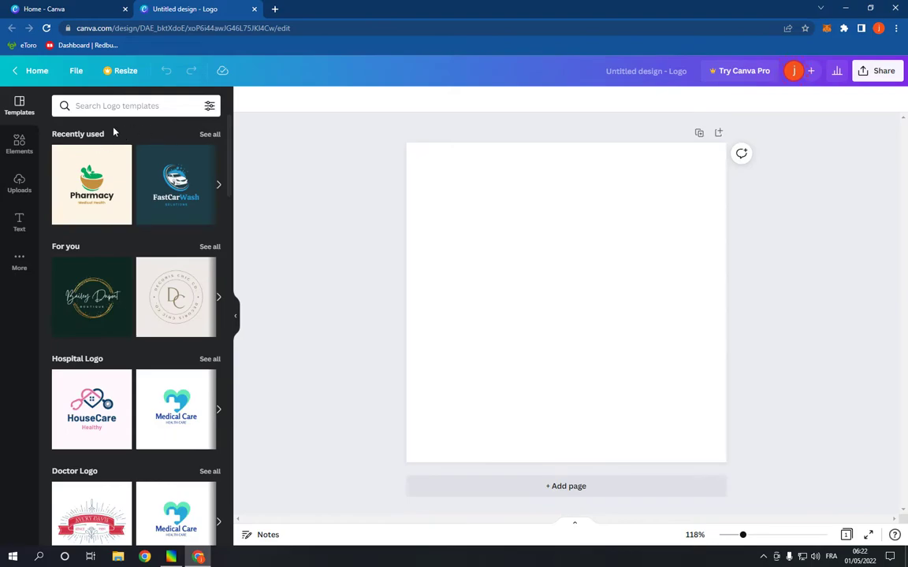
mouse_move(132, 244)
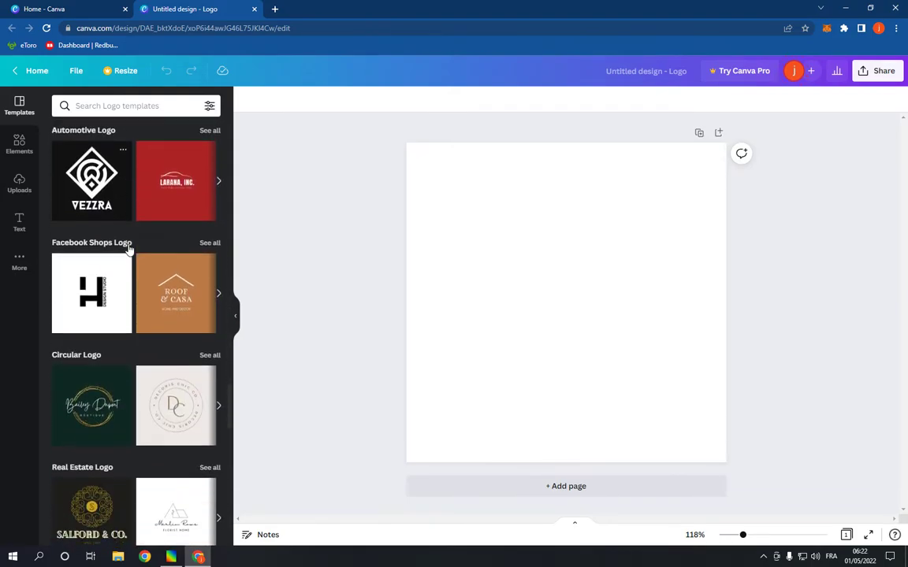
- Show the full Music Logo template category in the Templates panel
scroll("down", 3)
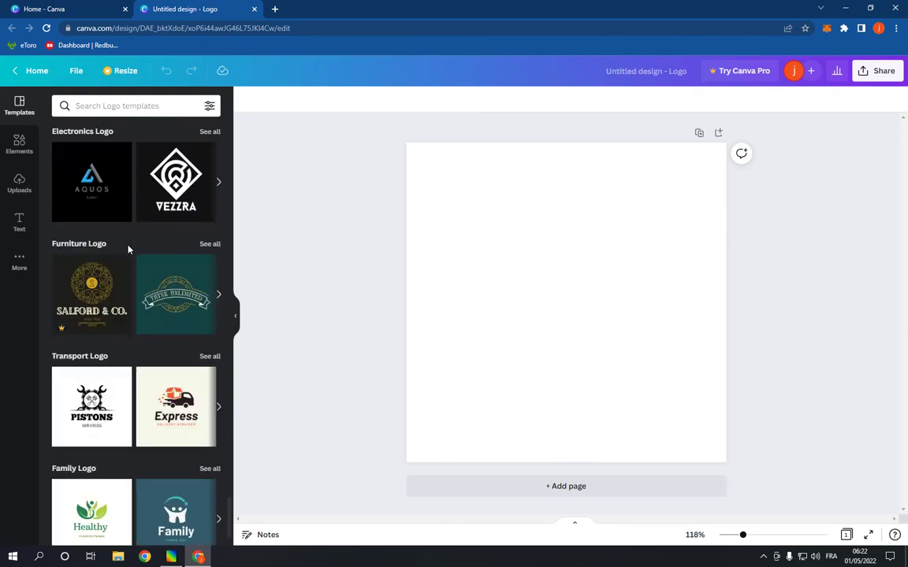
scroll("down", 3)
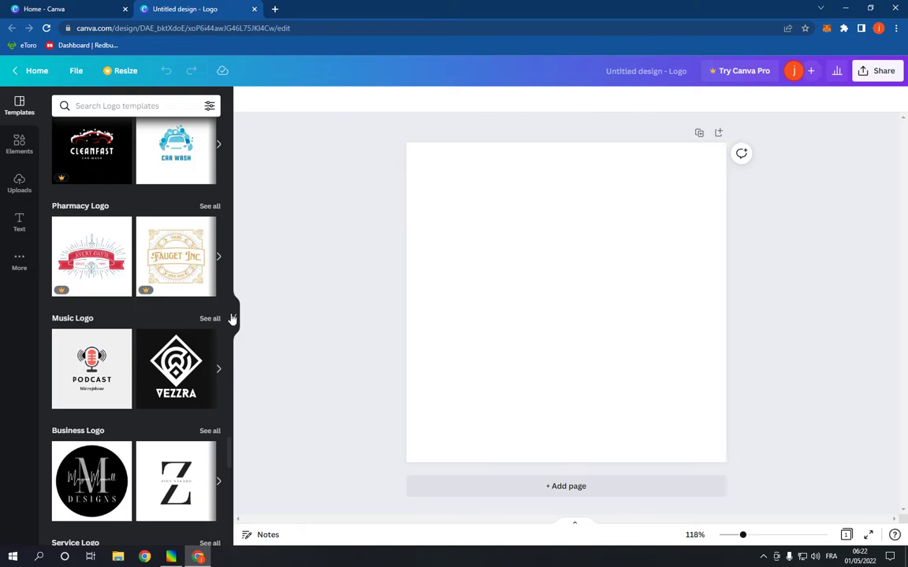
left_click(210, 318)
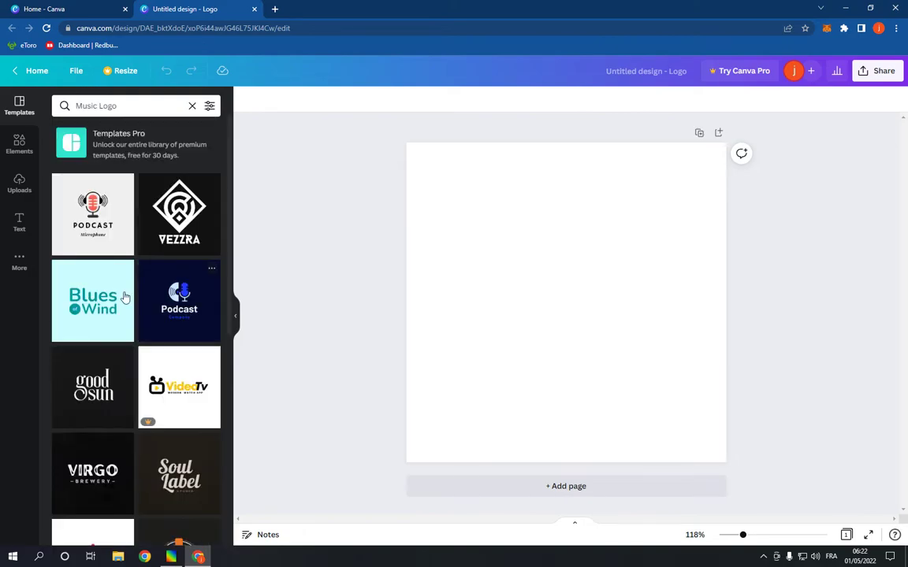
- Apply the record podcast template, retitle it 'JACOB MUSIC', and bring up the Share options
scroll("down", 3)
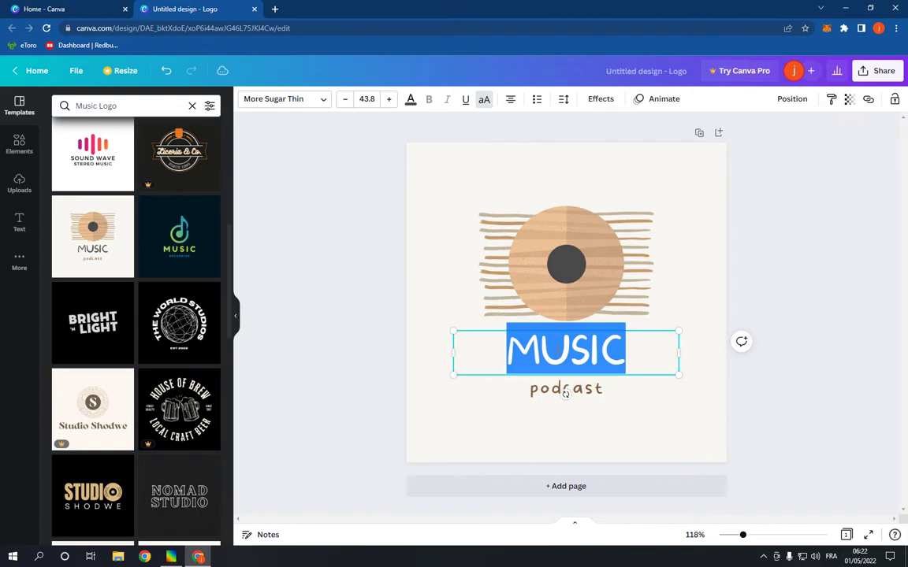
type("JACOB")
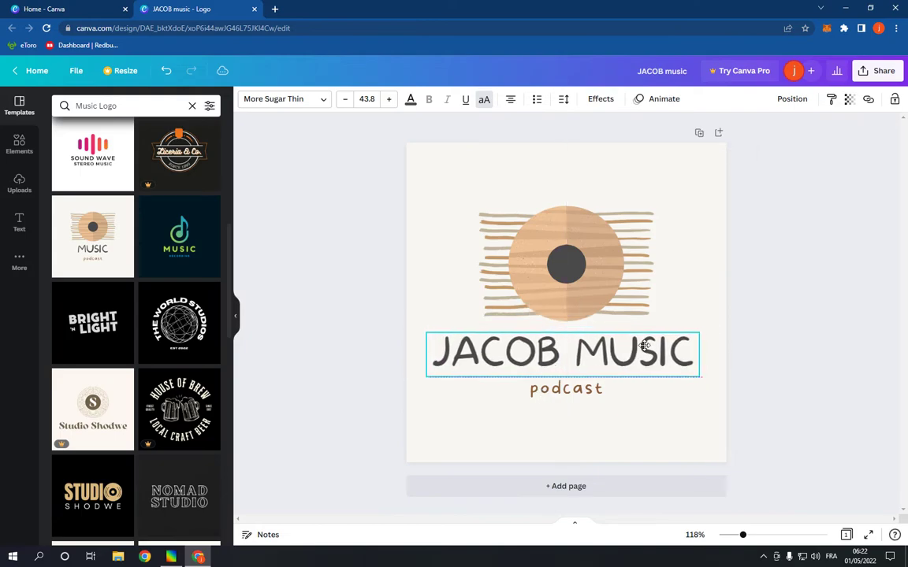
left_click(882, 71)
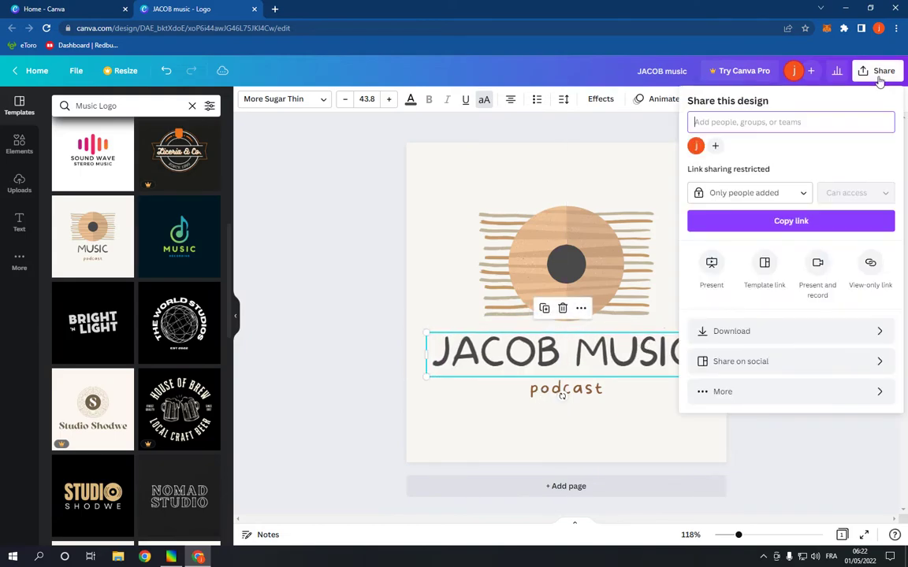
mouse_move(334, 272)
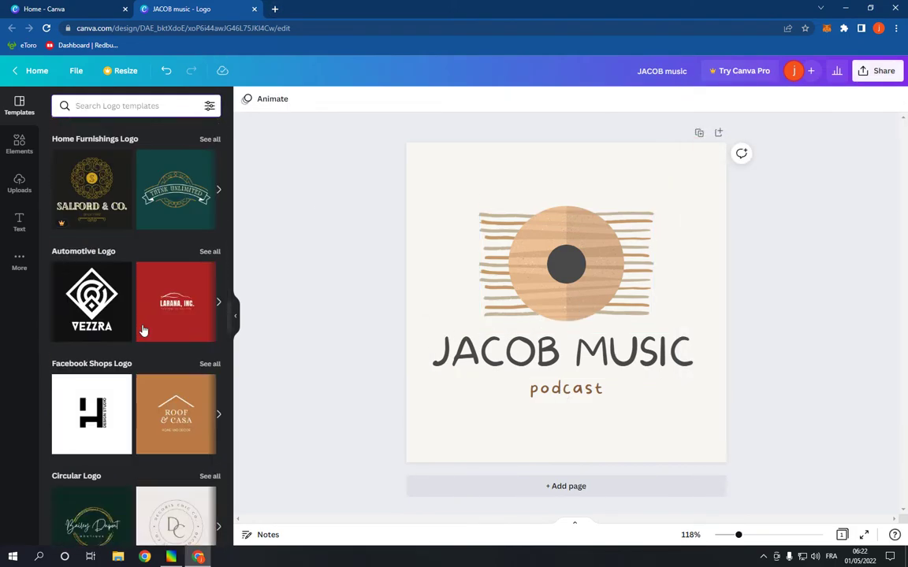
- Dismiss the Share panel and browse back through the logo template categories
scroll("down", 3)
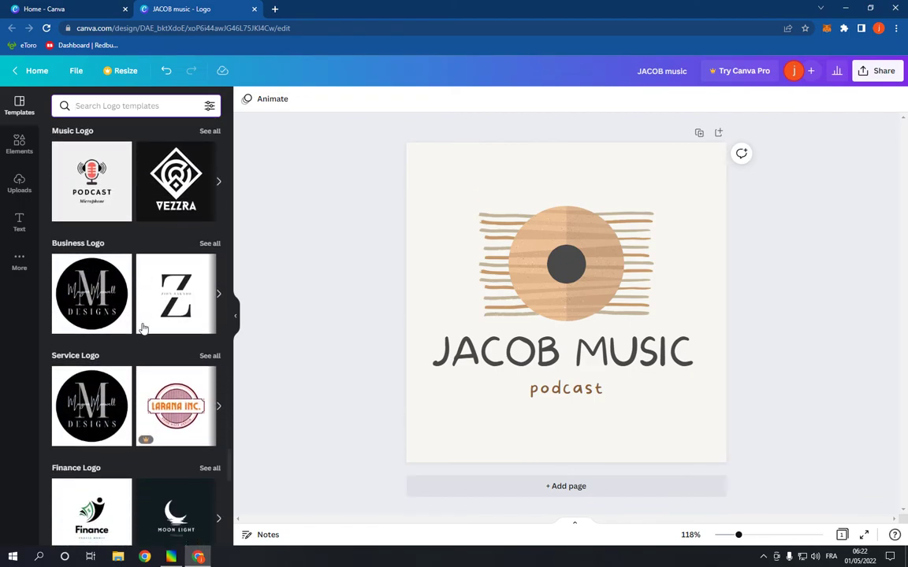